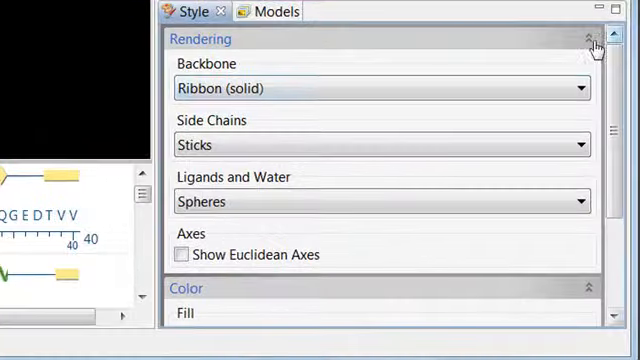
# Step: Open the Backbone rendering choices in the Style view to pick Tube (temperature)
pyautogui.click(380, 89)
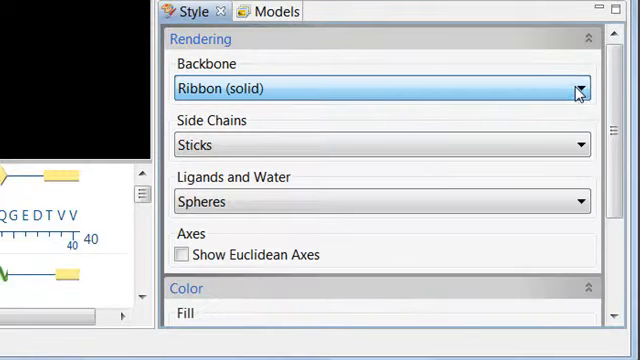
pyautogui.click(580, 145)
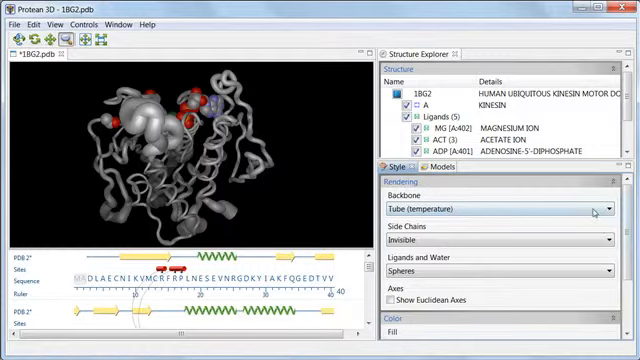
pyautogui.click(490, 213)
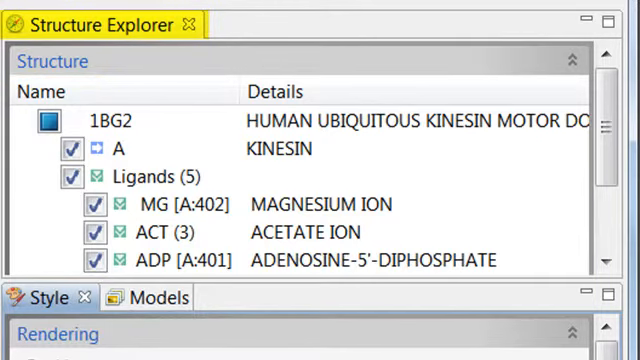
# Step: Open the Fill colour chooser for the selected ADP ligand
pyautogui.click(160, 259)
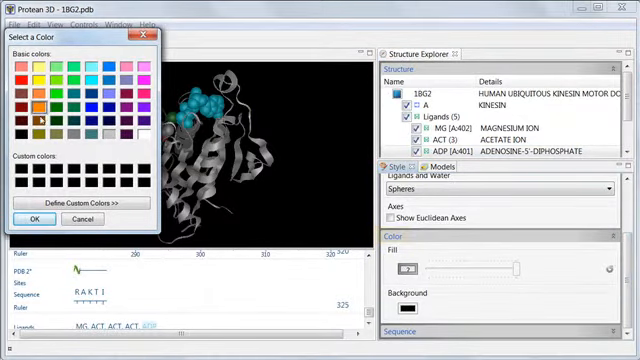
pyautogui.click(36, 219)
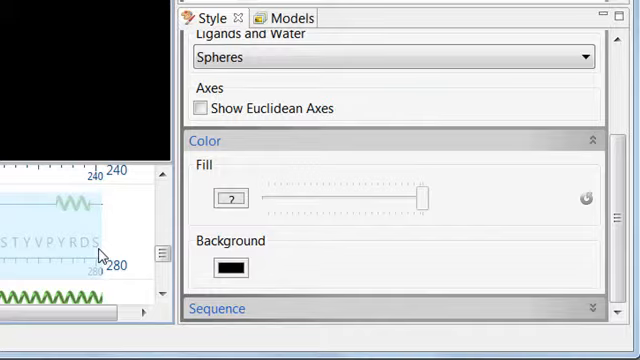
# Step: Open the Fill colour chooser for the selected chain A residues 256–280
pyautogui.click(231, 268)
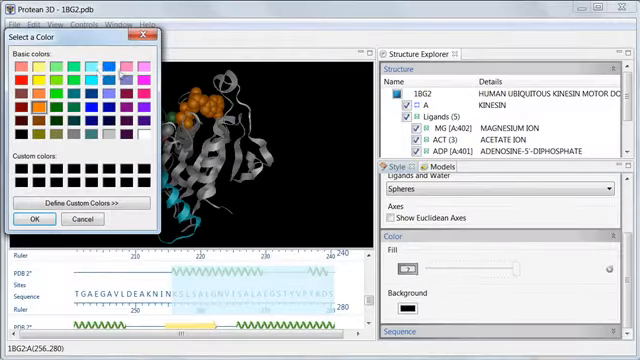